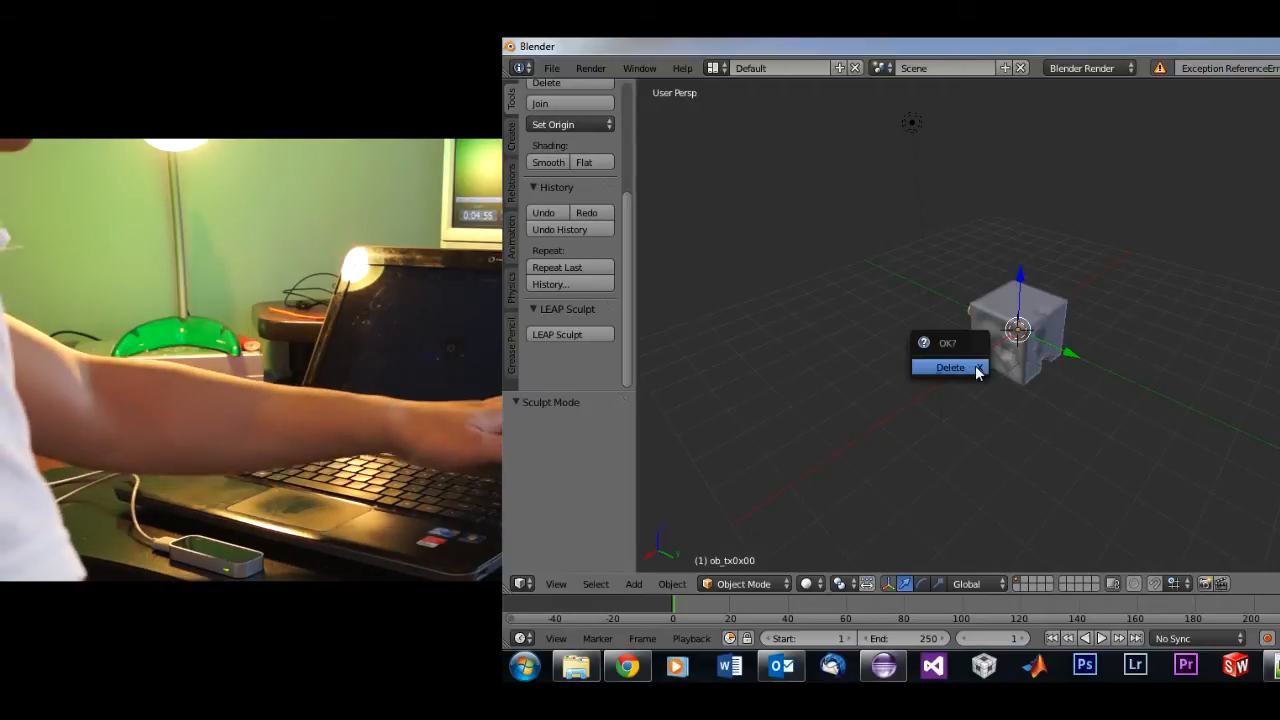
Step: Delete the leftover object and launch a LEAP Sculpt gesture session on the cube
click(949, 367)
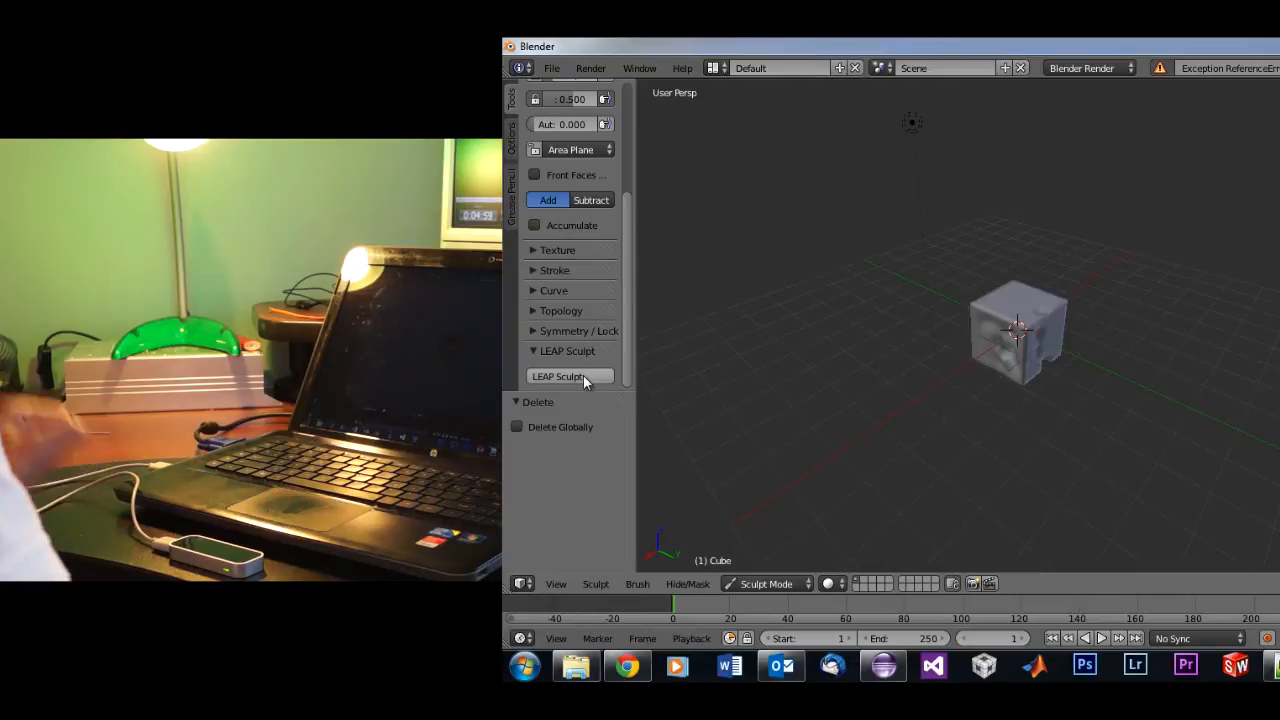
mouse_move(568, 376)
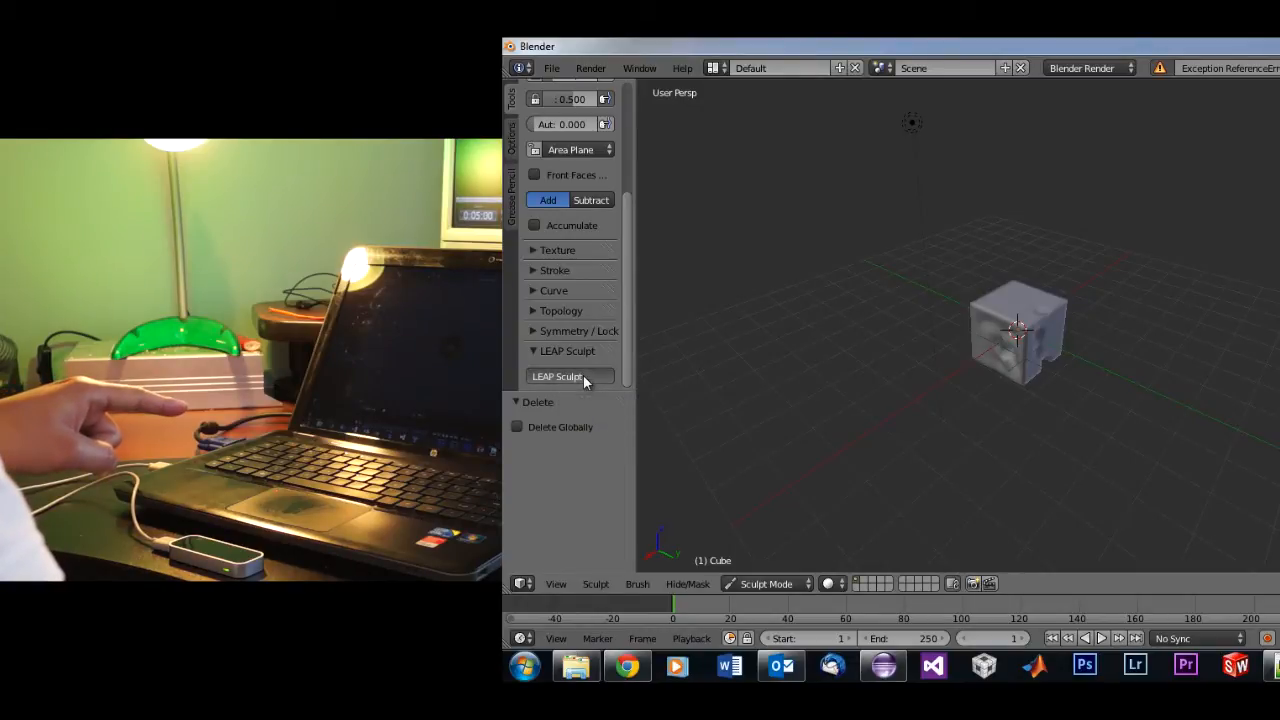
click(568, 376)
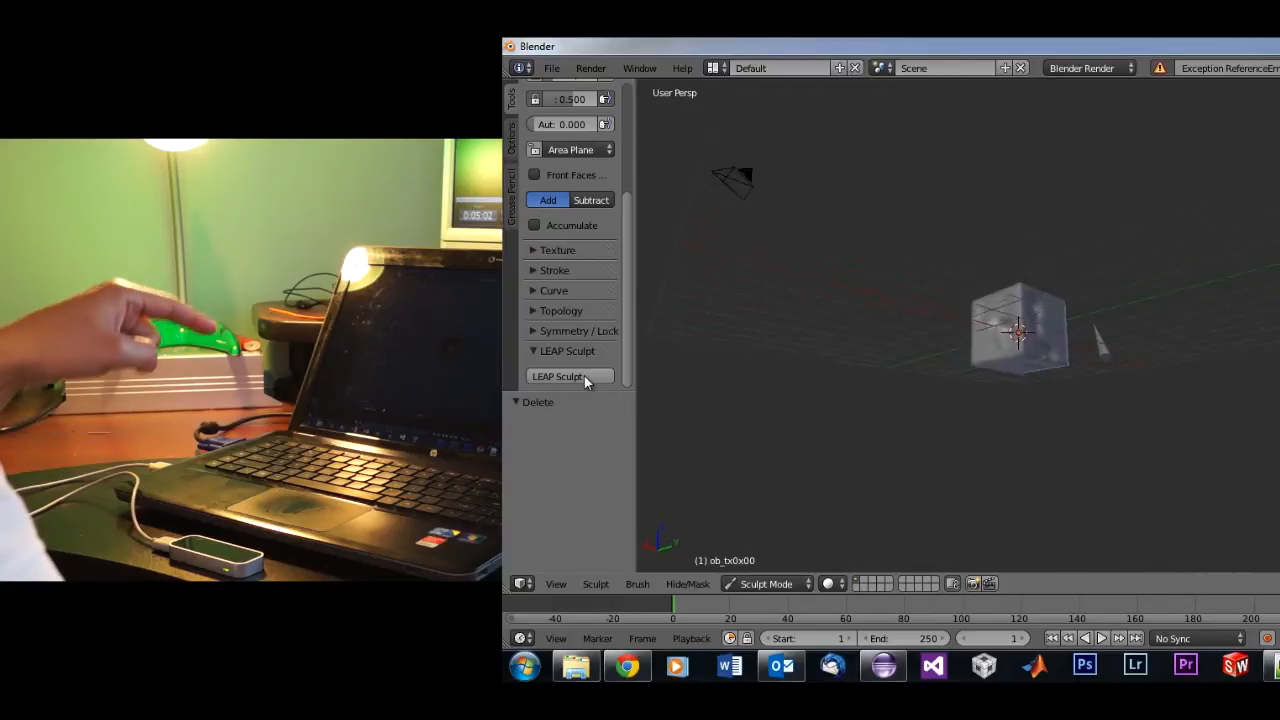